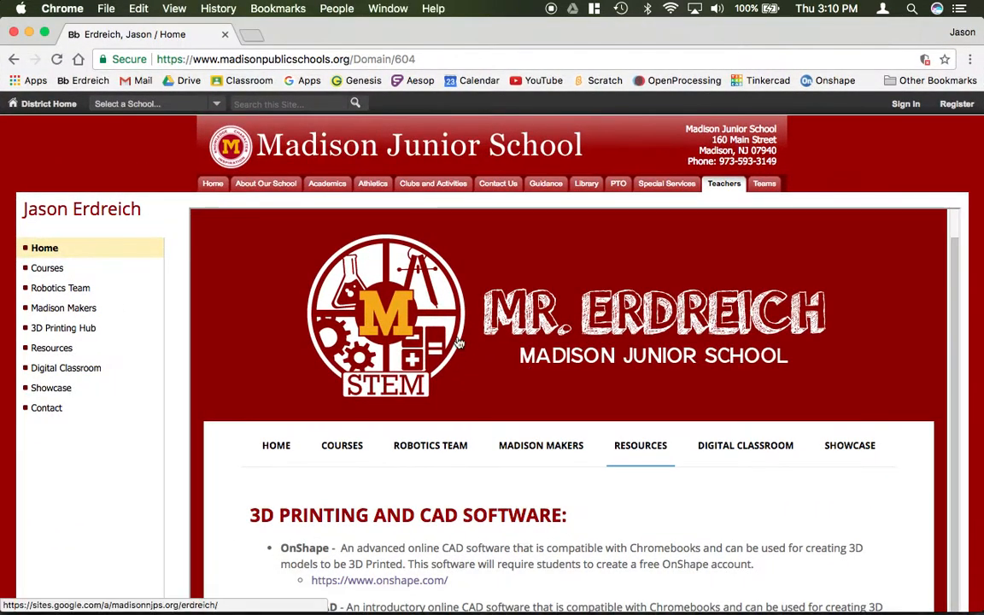
Download the 'Mug Sample Tracing Image (Beginner)' from the teacher's Sample Tracing Images list.
scroll("down", 3)
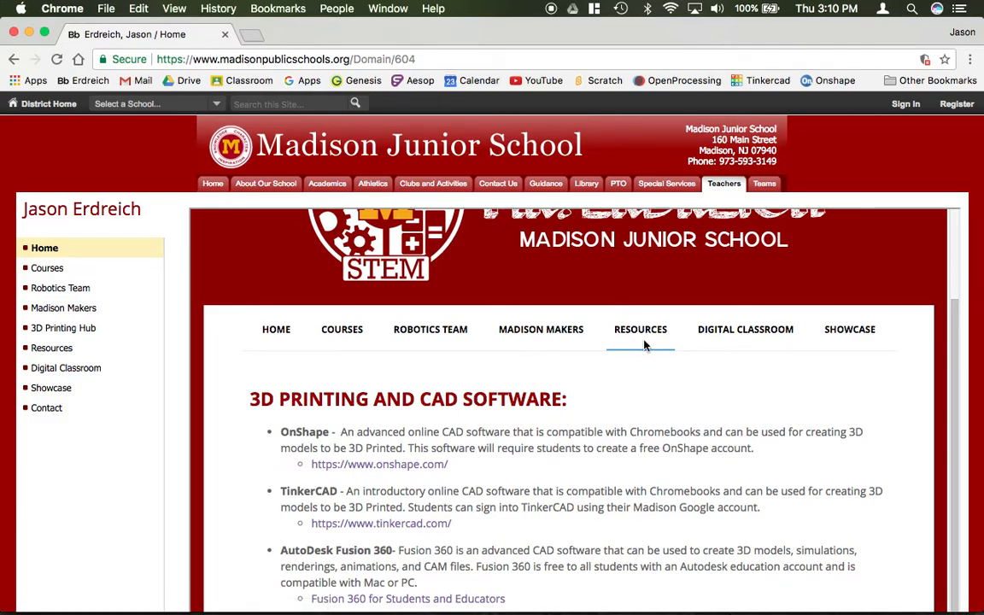
scroll("down", 3)
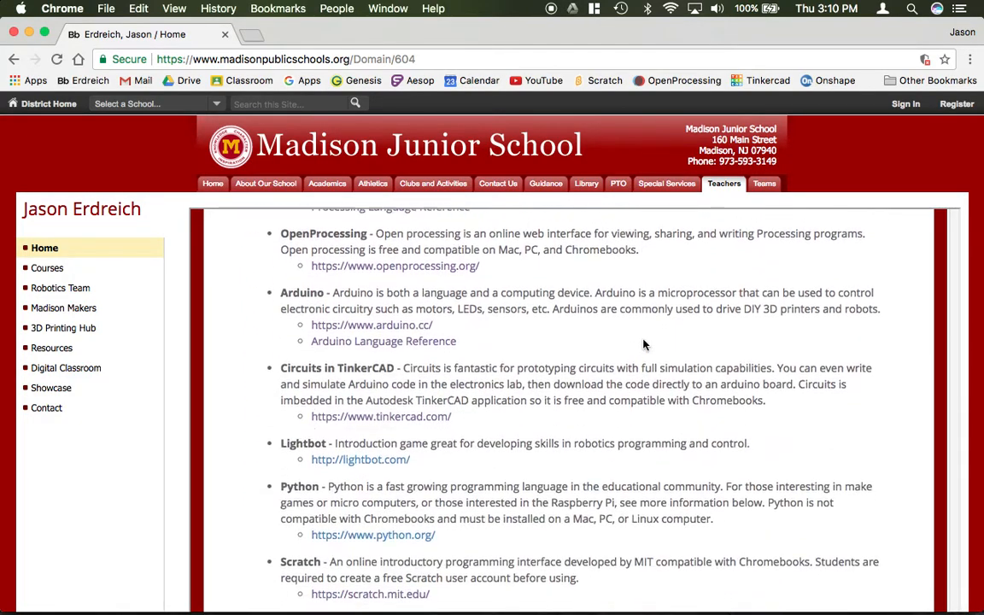
scroll("down", 3)
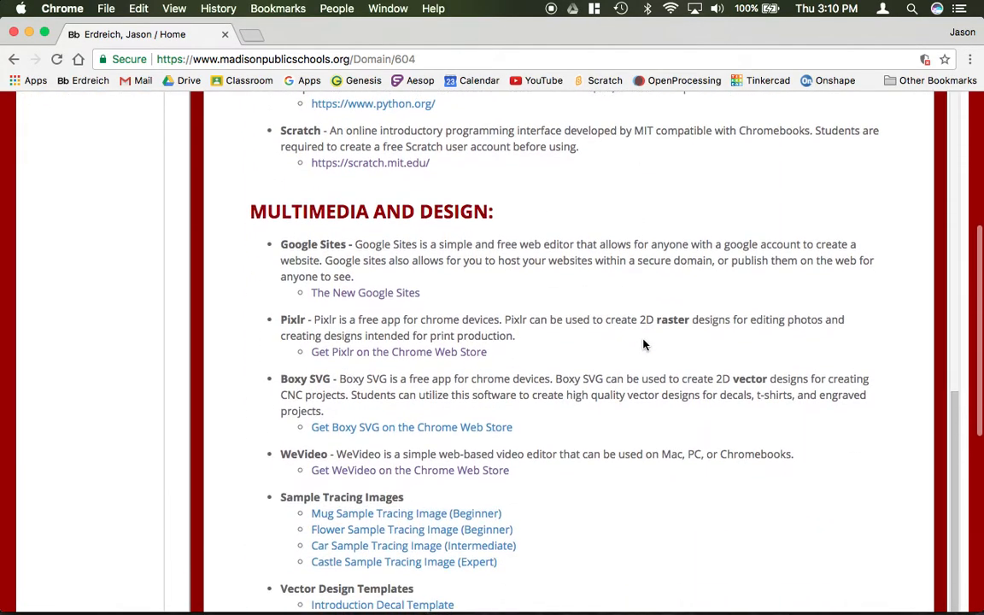
scroll("down", 3)
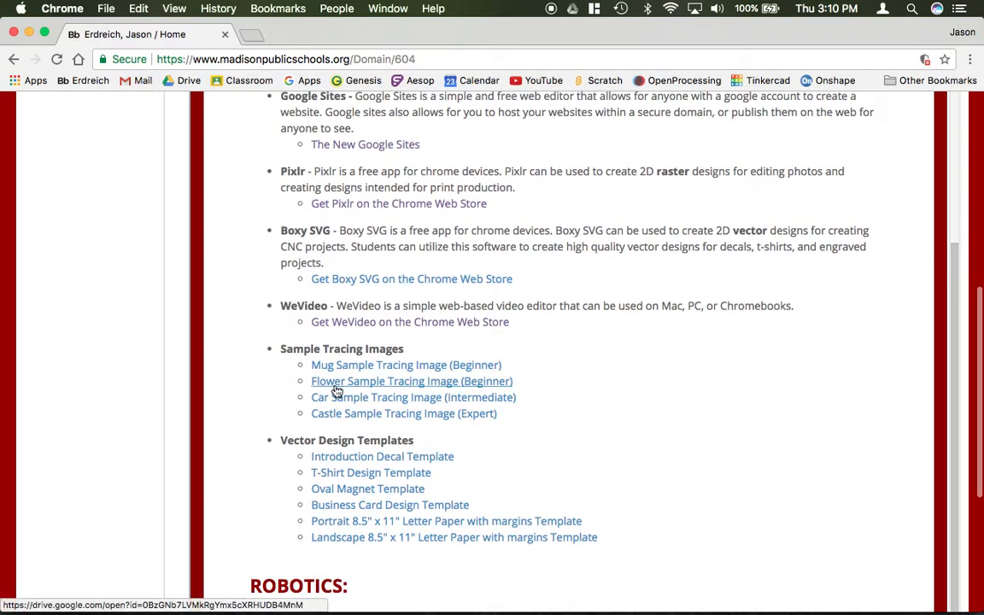
scroll("down", 3)
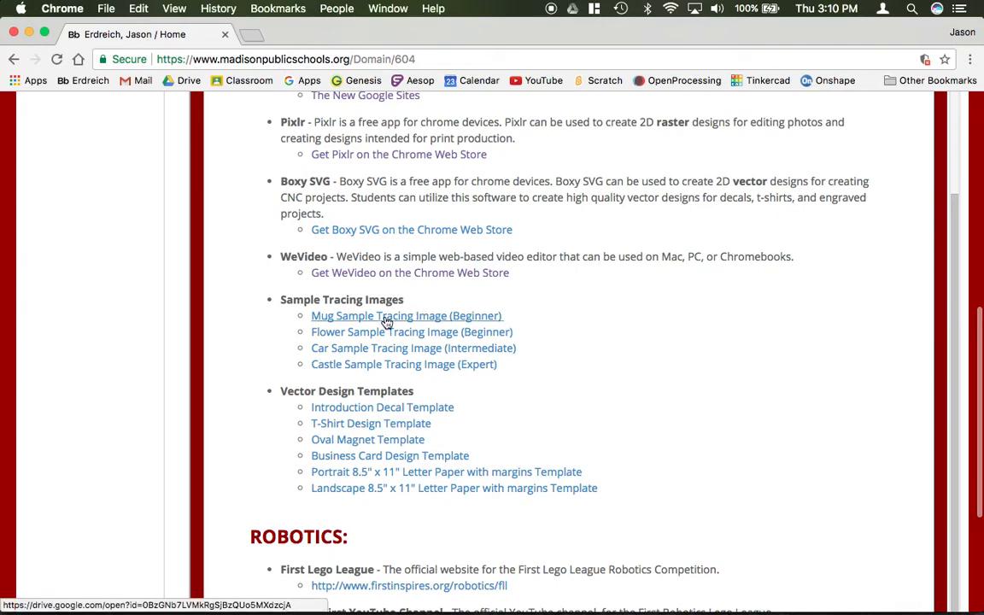
left_click(406, 315)
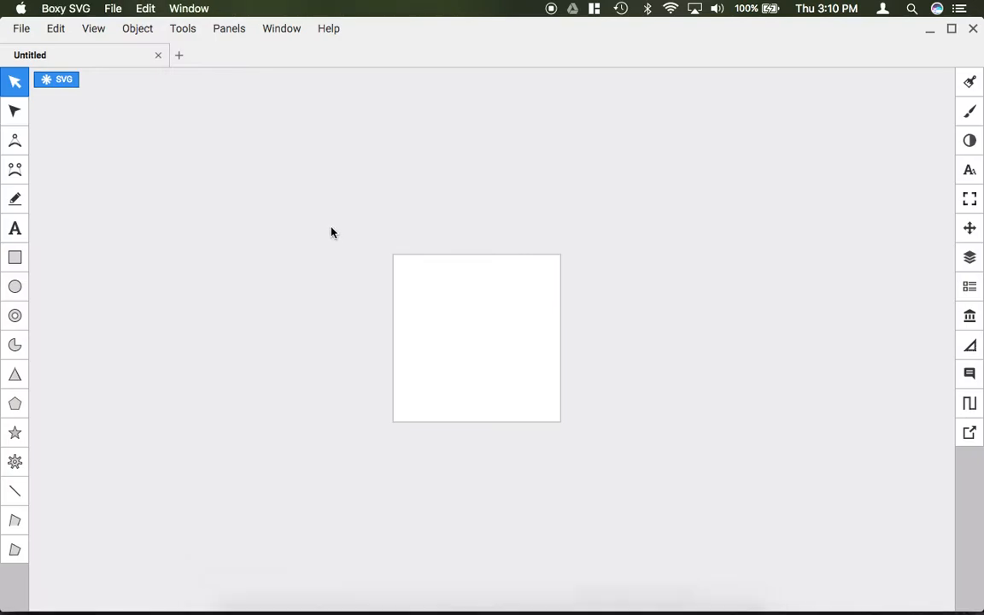
Open Mug.png from the Downloads folder in Boxy SVG.
left_click(21, 28)
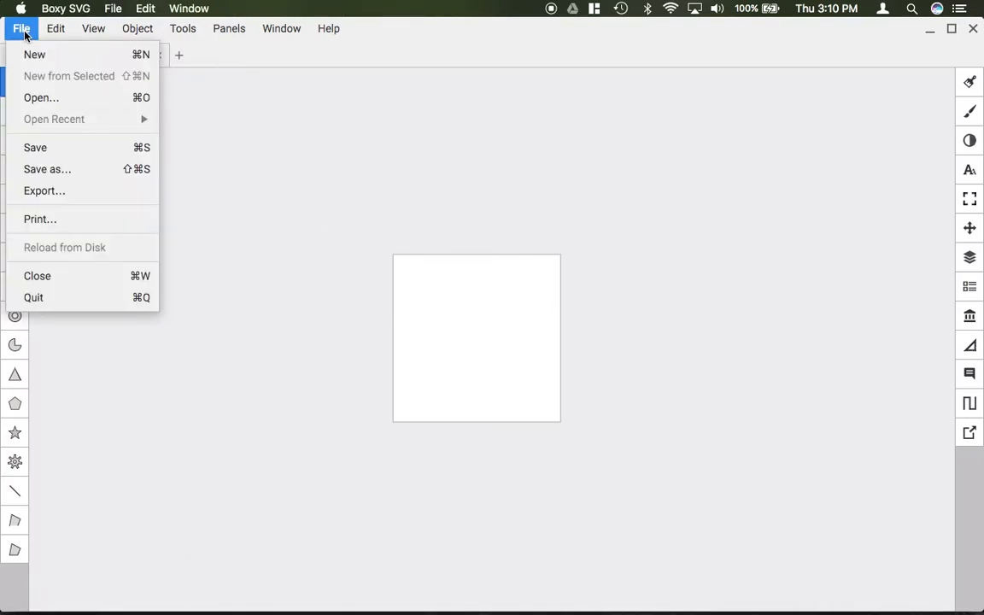
left_click(34, 54)
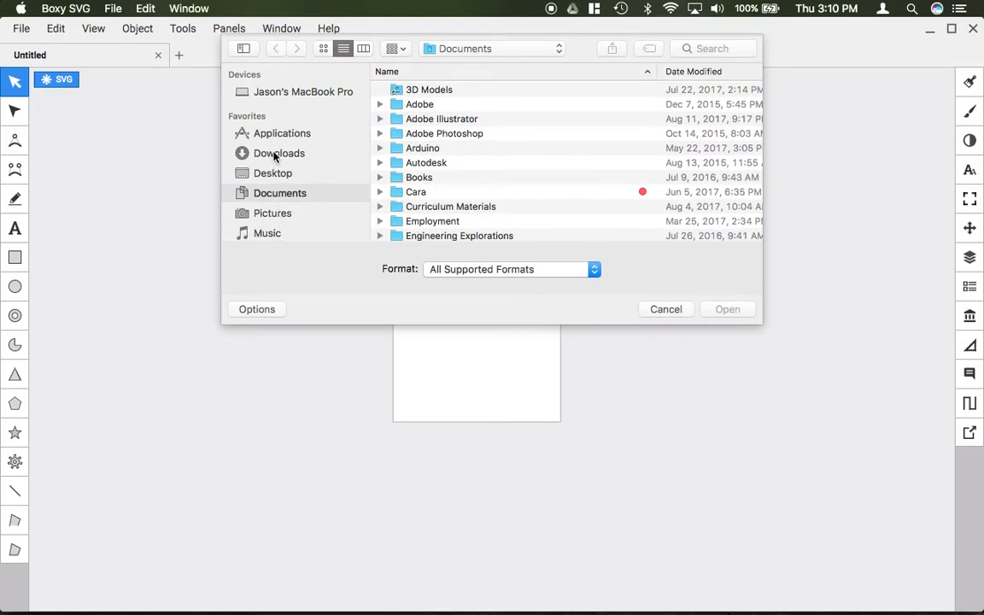
left_click(279, 153)
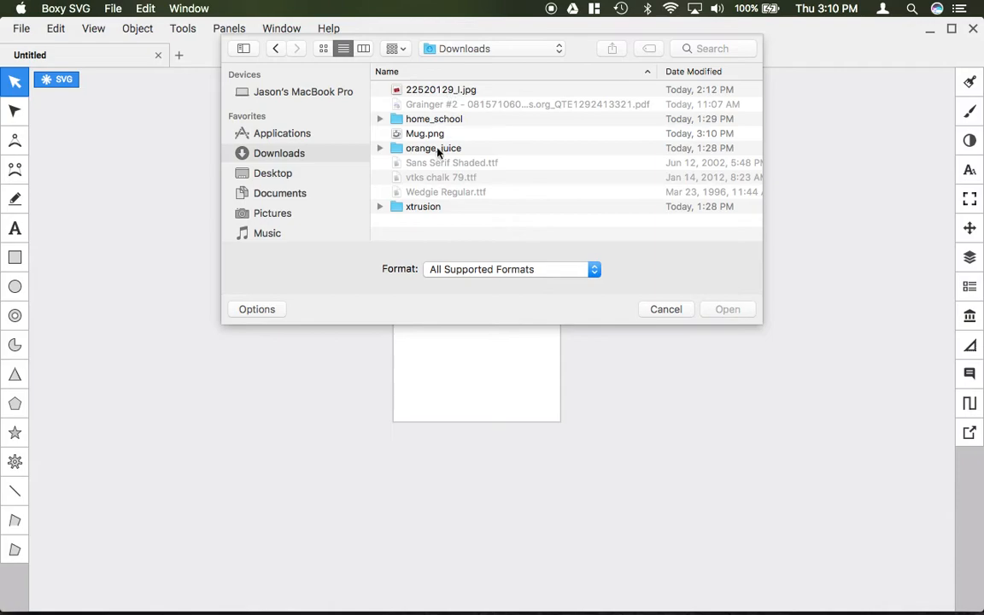
left_click(666, 309)
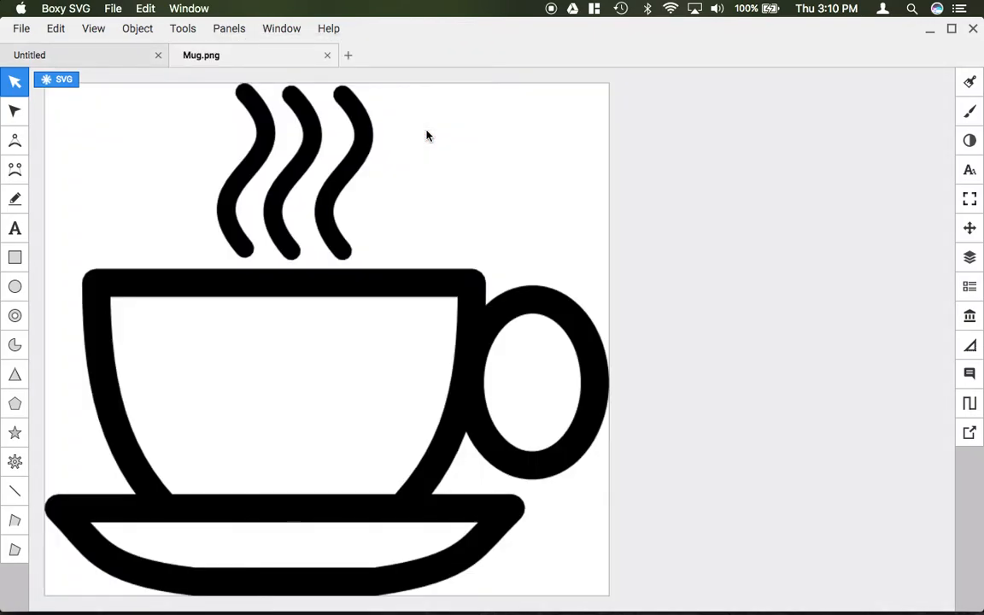
Select the mug picture on the Mug.png tab and bring up the Edit commands.
left_click(291, 158)
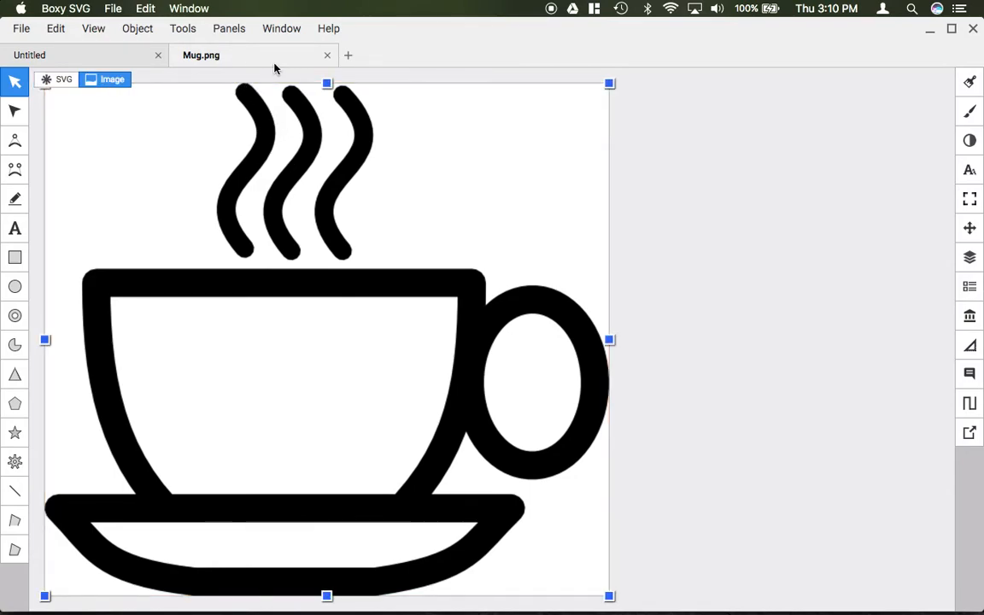
mouse_move(222, 55)
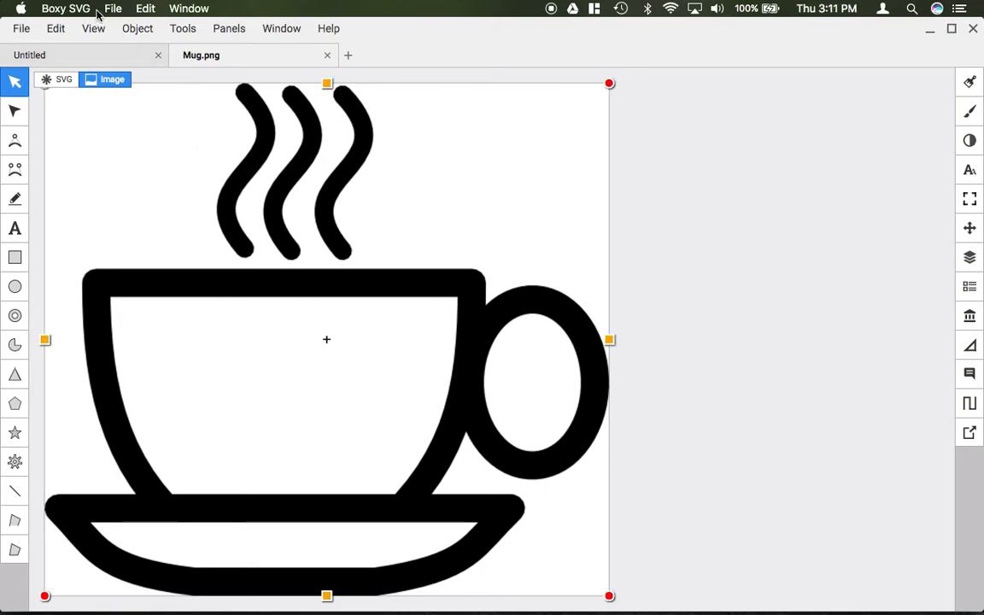
left_click(55, 28)
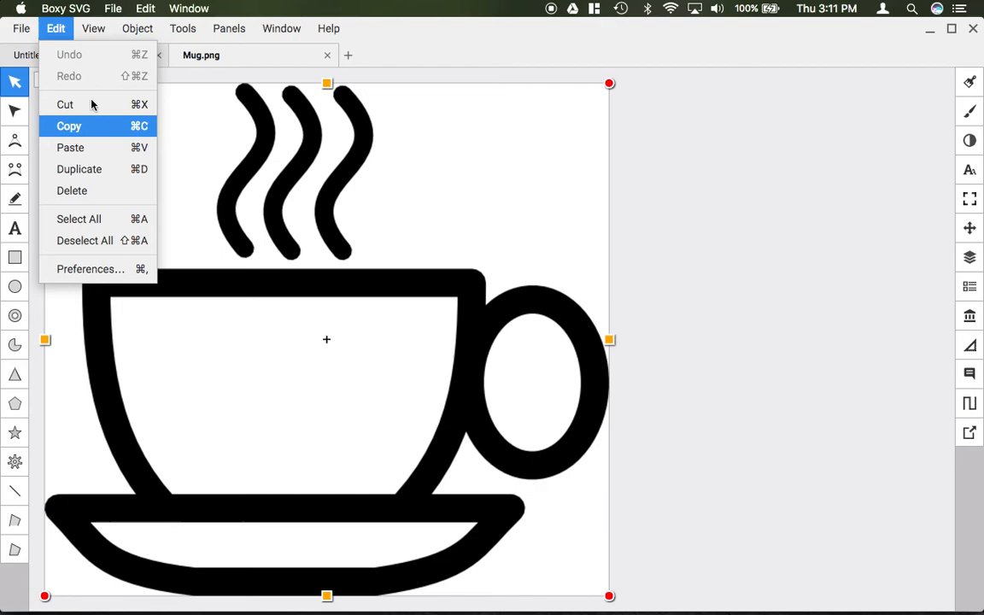